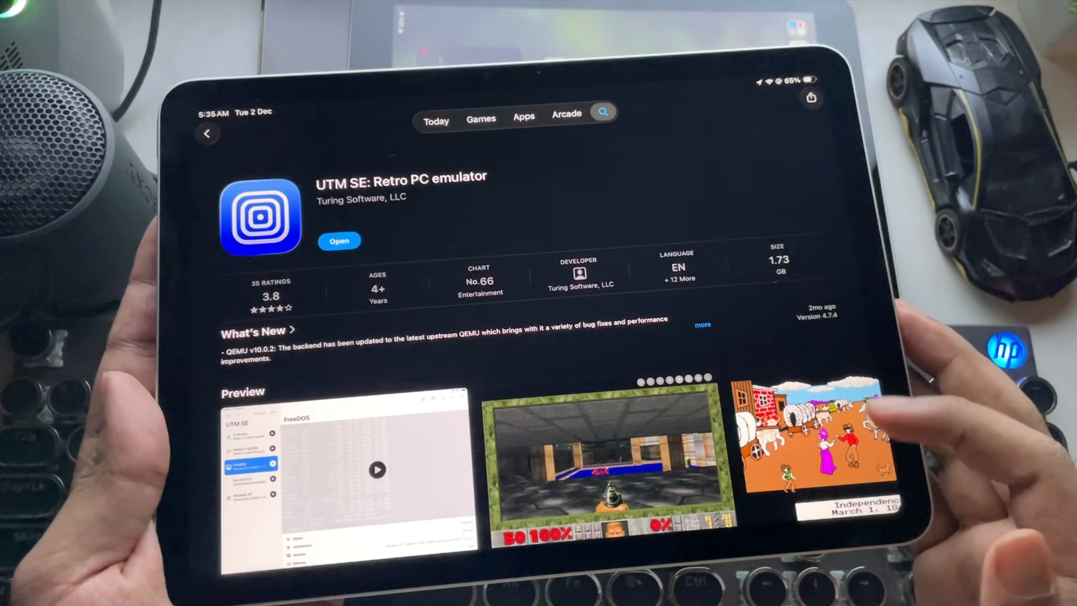
- Browse UTM SE's App Store listing and launch the app
scroll(down, 3)
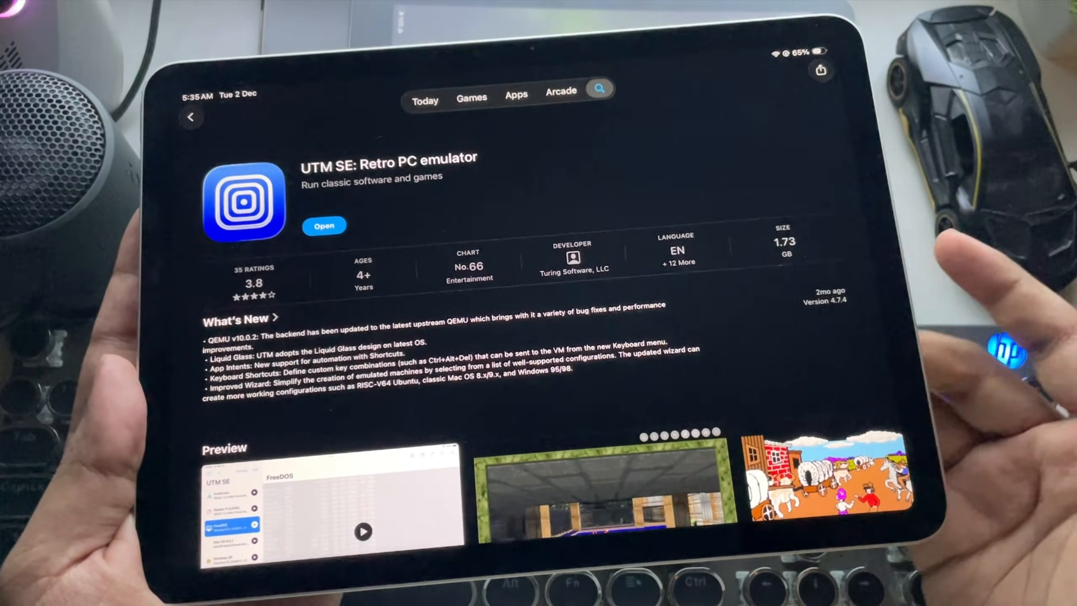
scroll(down, 3)
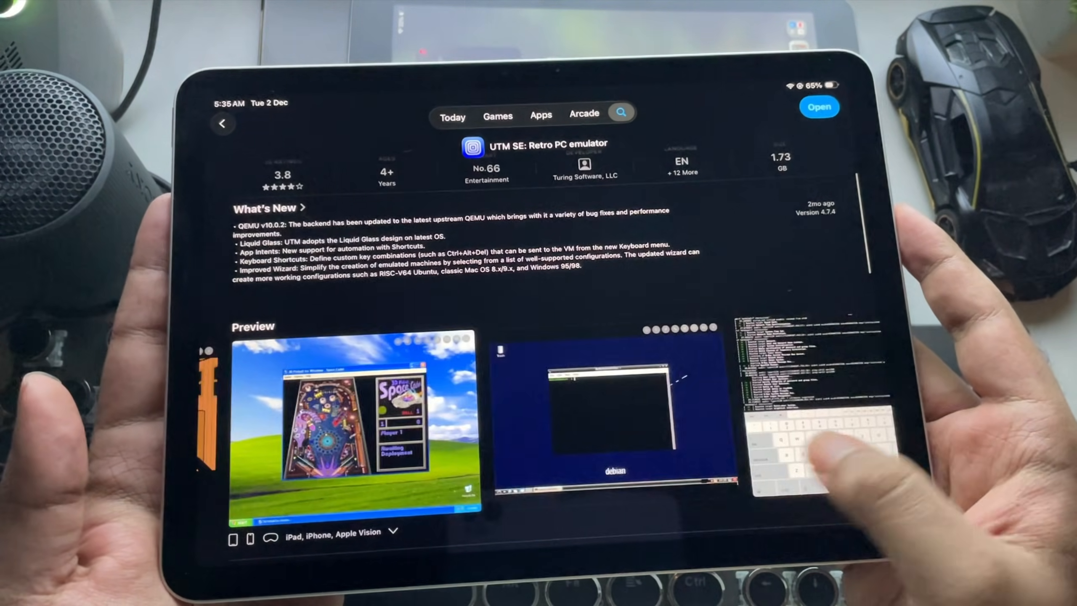
scroll(left, 3)
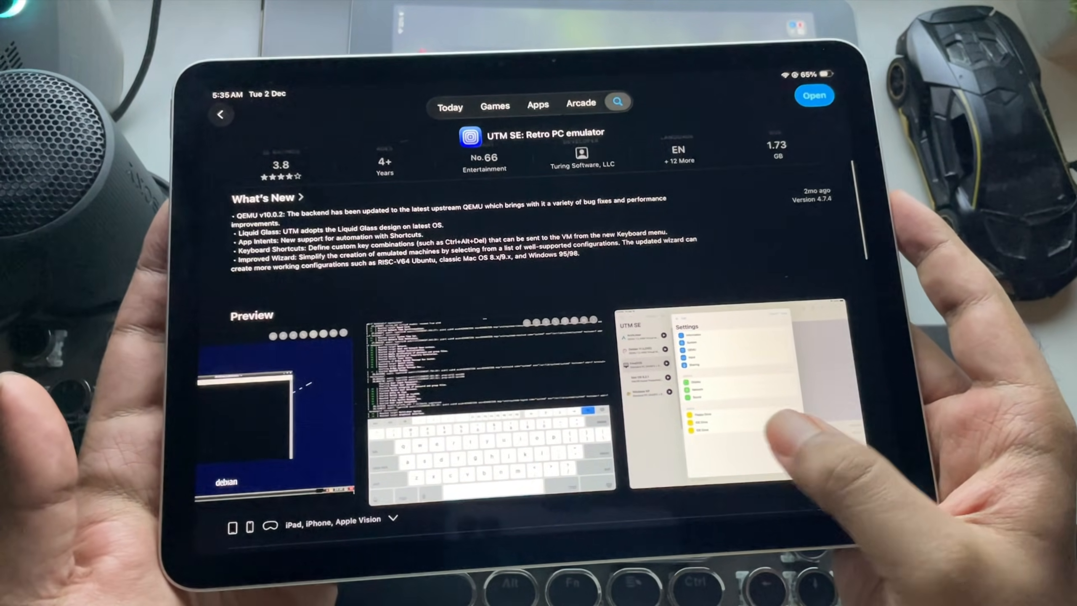
scroll(left, 3)
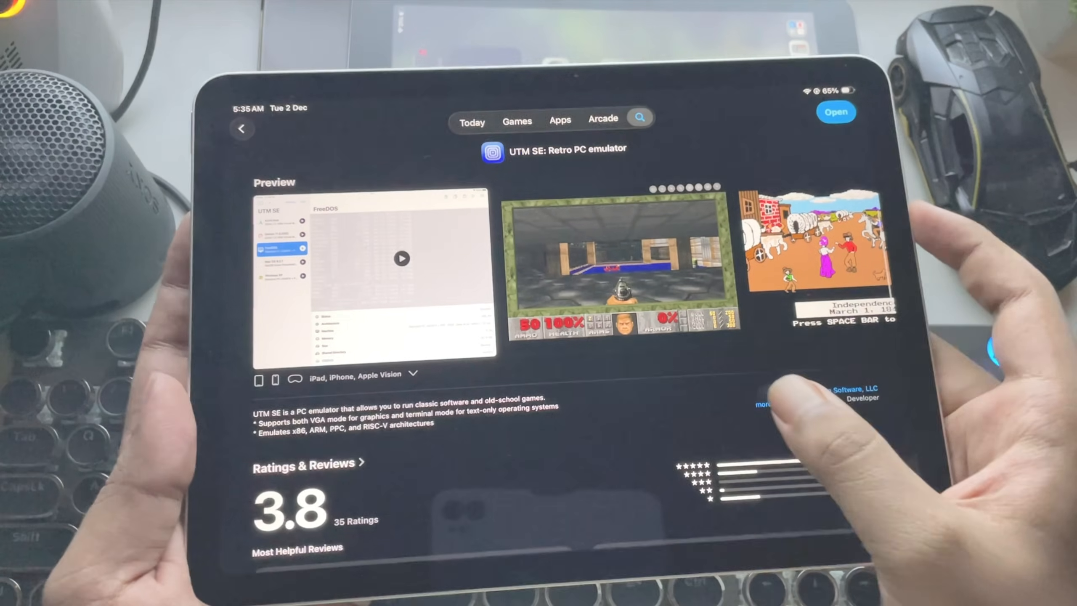
click(835, 113)
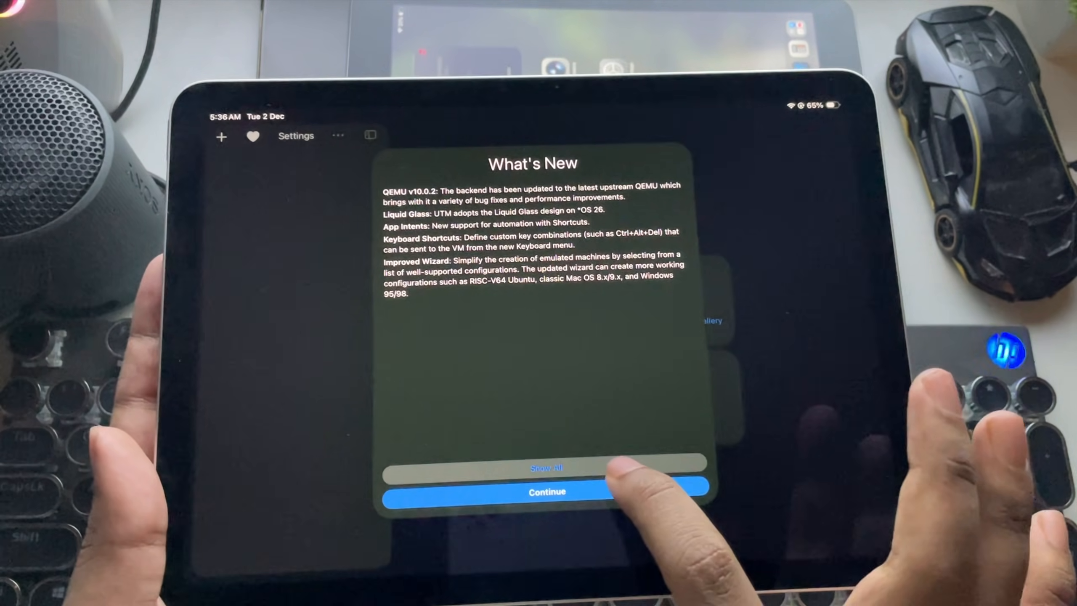
- Expand and dismiss the What's New notes, then open the virtual machine gallery
click(543, 468)
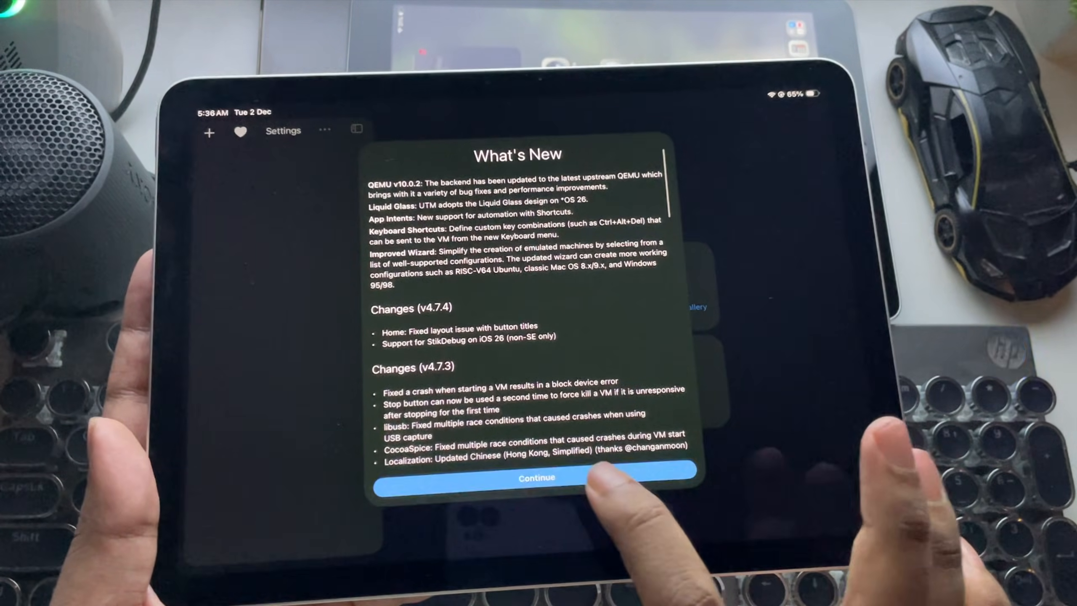
click(536, 477)
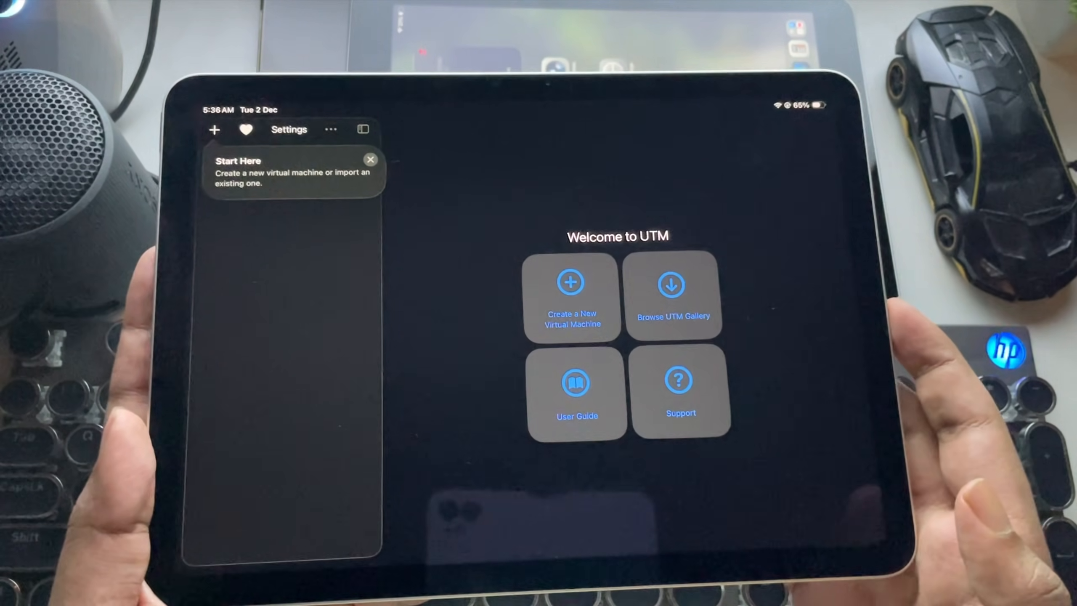
click(370, 160)
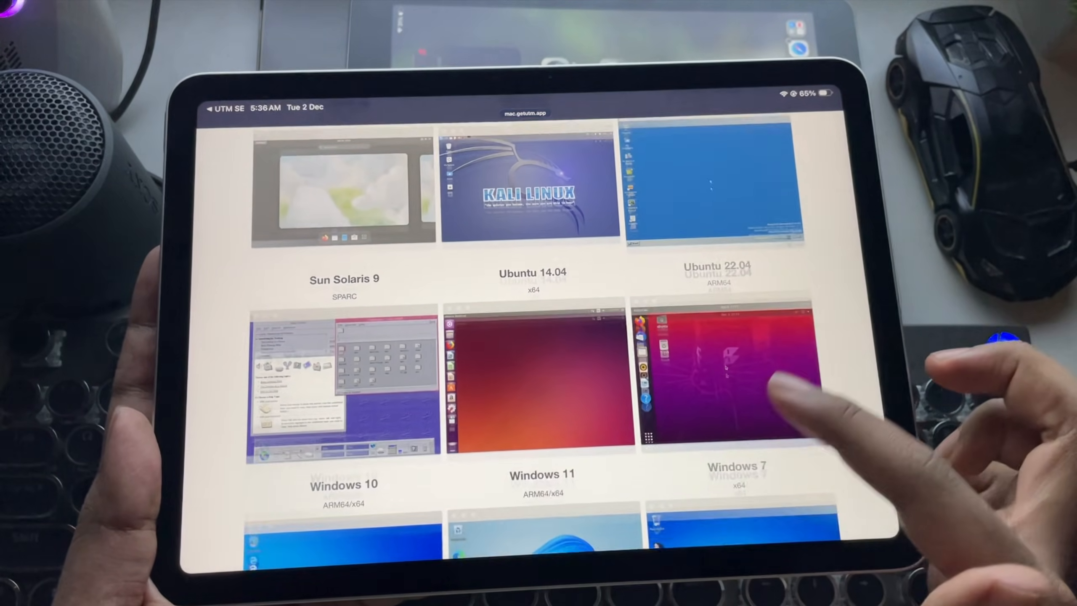
- Scroll through the UTM Gallery and the Windows 11 troubleshooting documentation
scroll(down, 3)
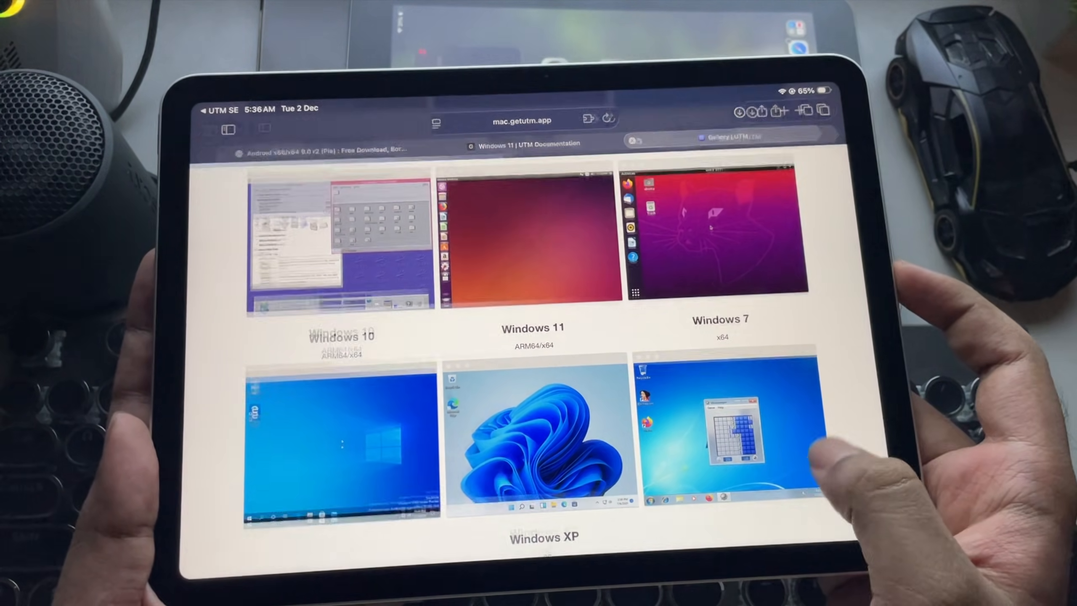
scroll(down, 3)
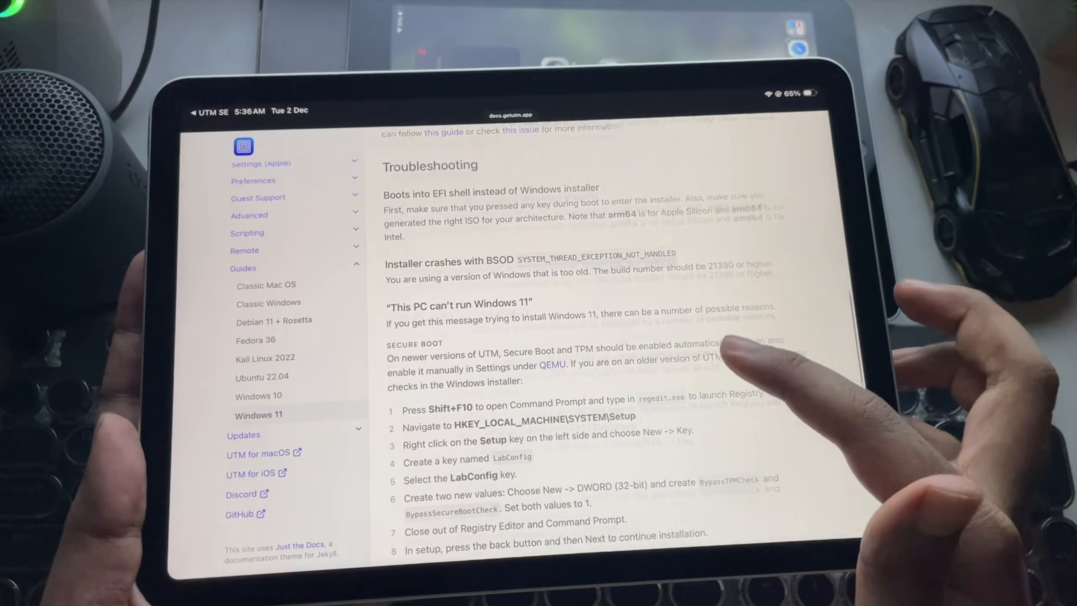
scroll(down, 3)
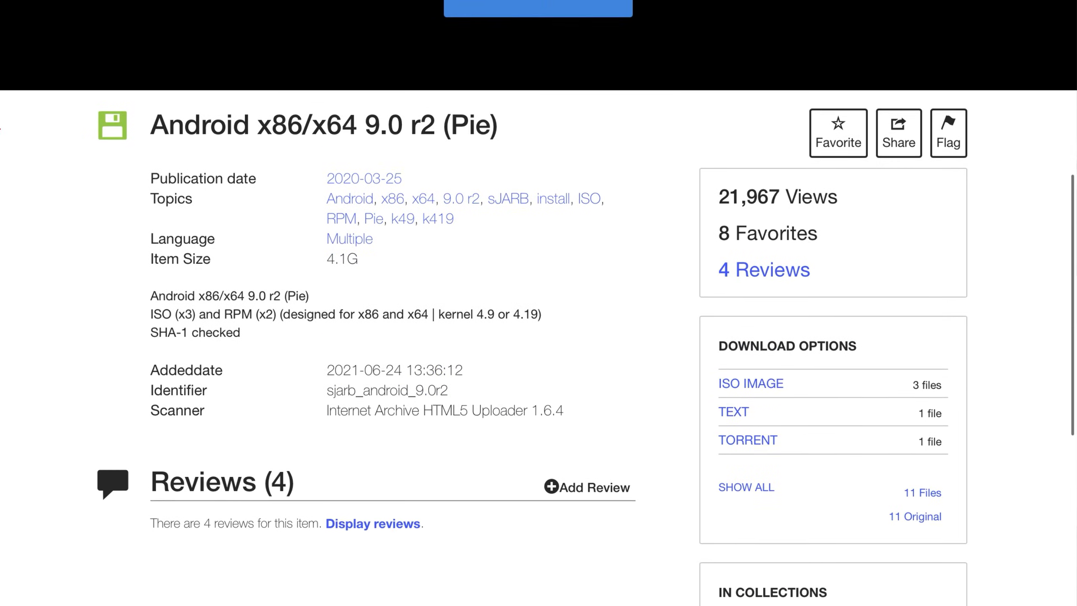
- Scroll the Android x86/x64 9.0 r2 (Pie) archive page to its download options
scroll(down, 3)
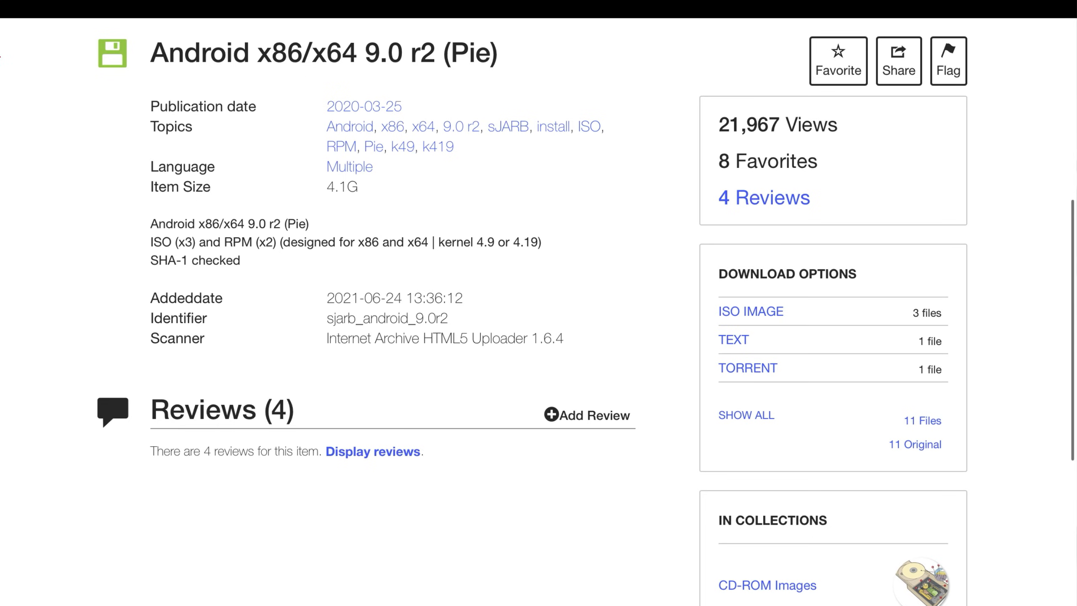
click(750, 311)
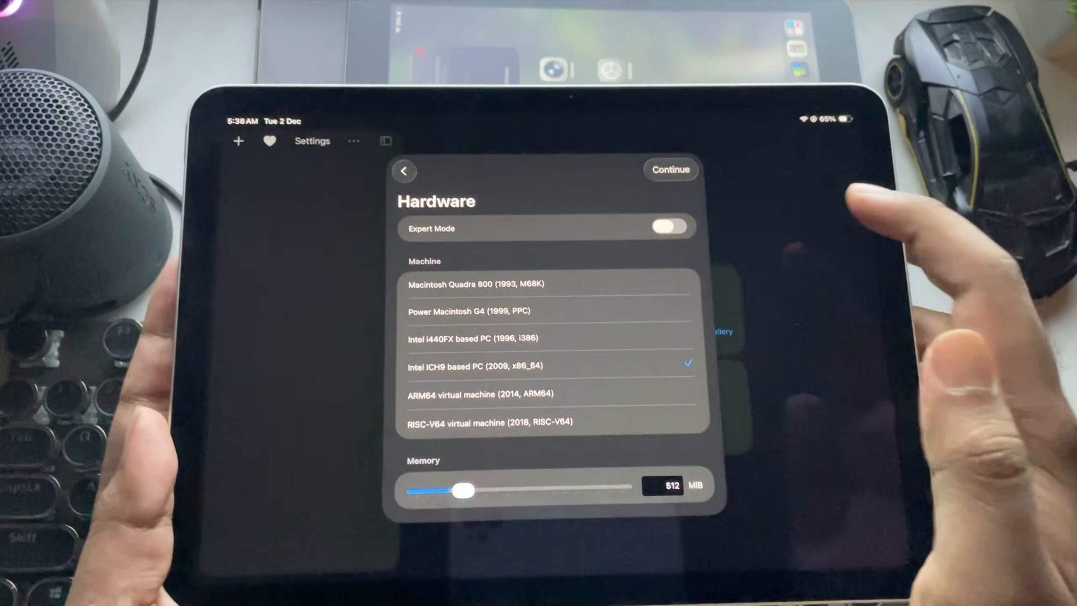
- Enable Expert Mode, keep x86_64 Standard PC (Q35), and set memory to 2048 MiB
click(671, 226)
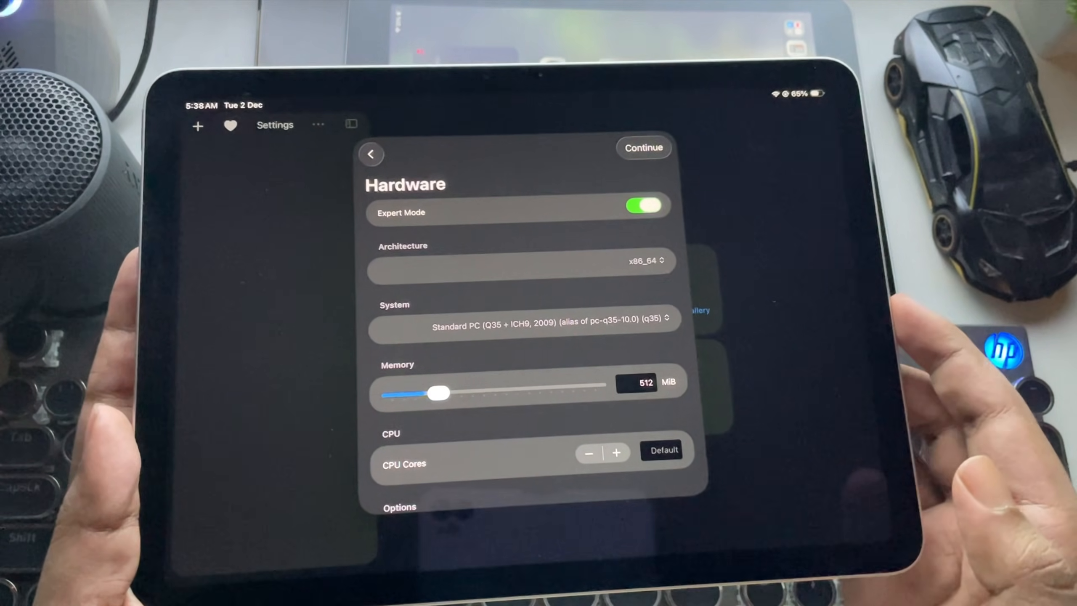
click(545, 325)
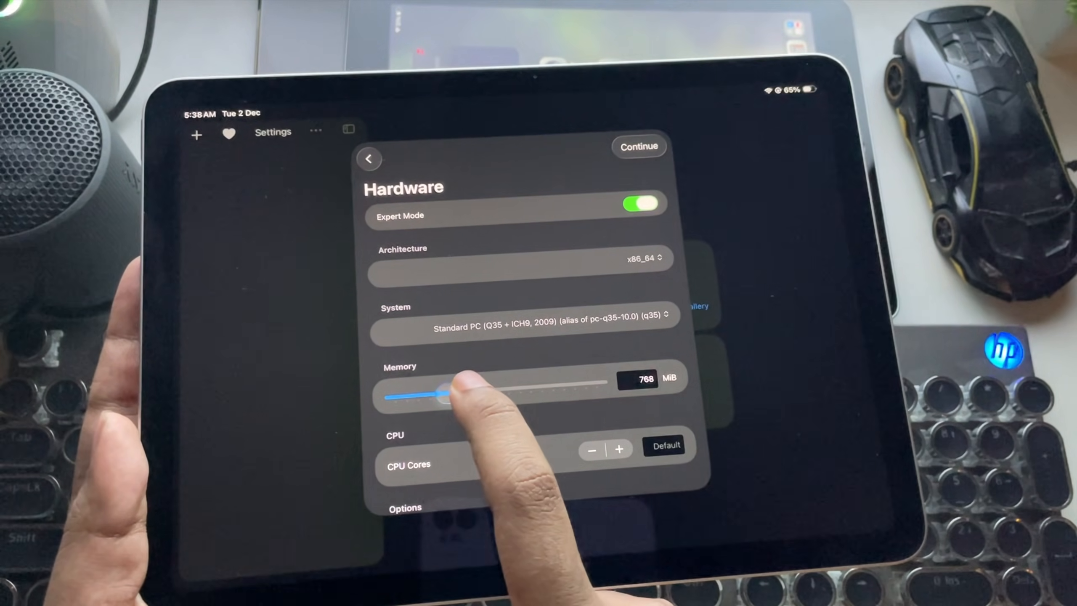
drag(446, 400, 481, 390)
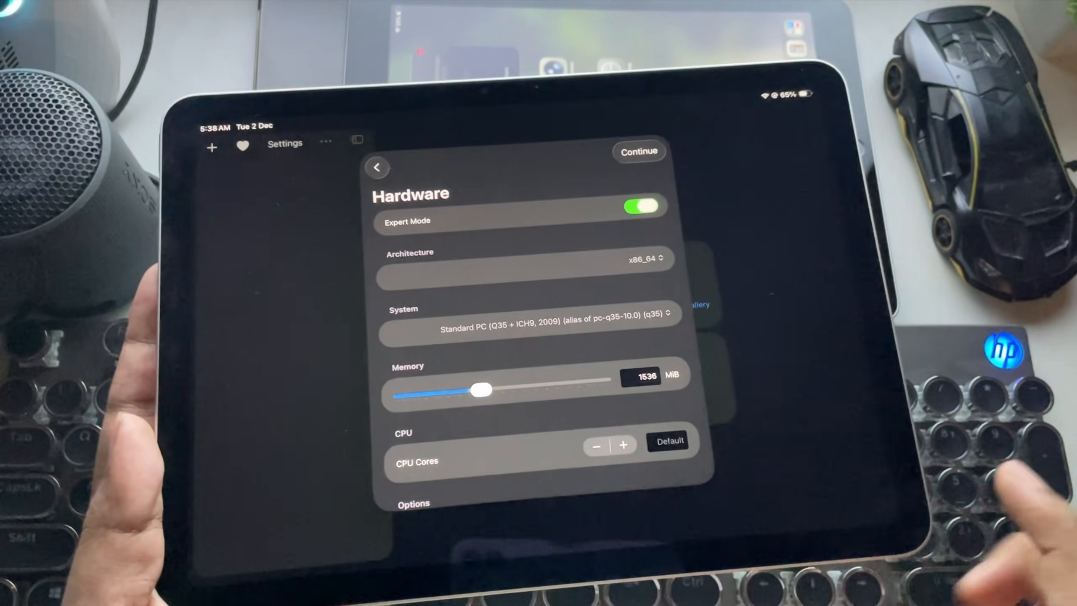
drag(481, 390, 494, 381)
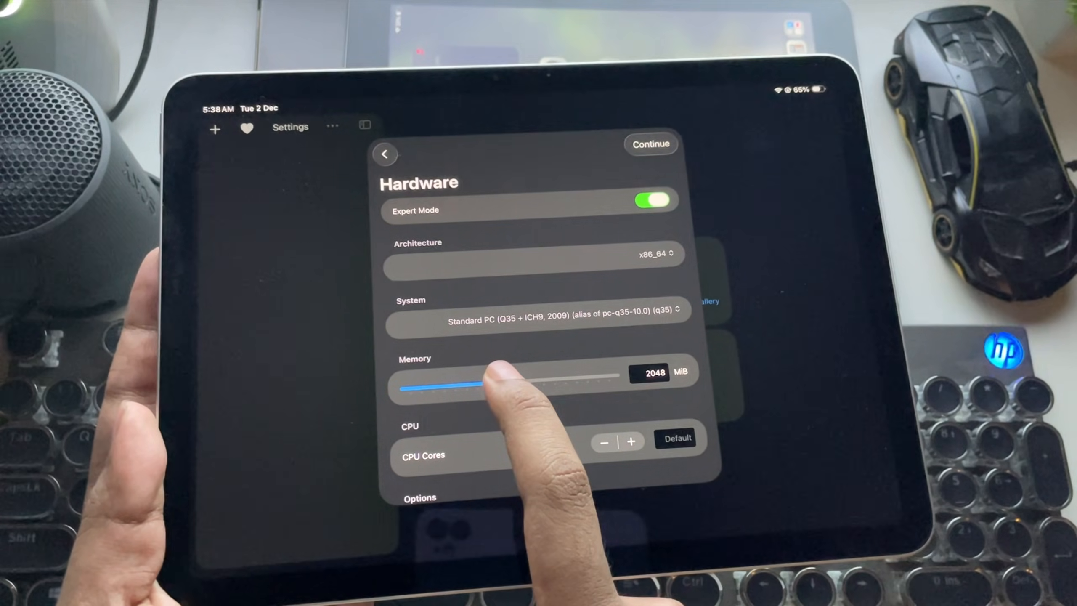
drag(474, 387, 477, 392)
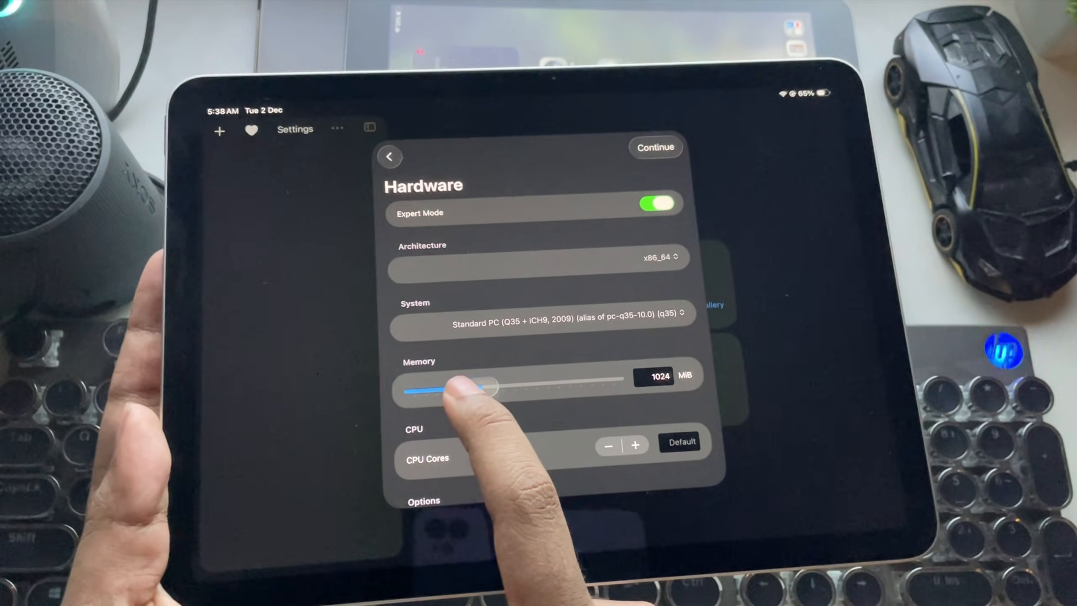
drag(474, 389, 484, 375)
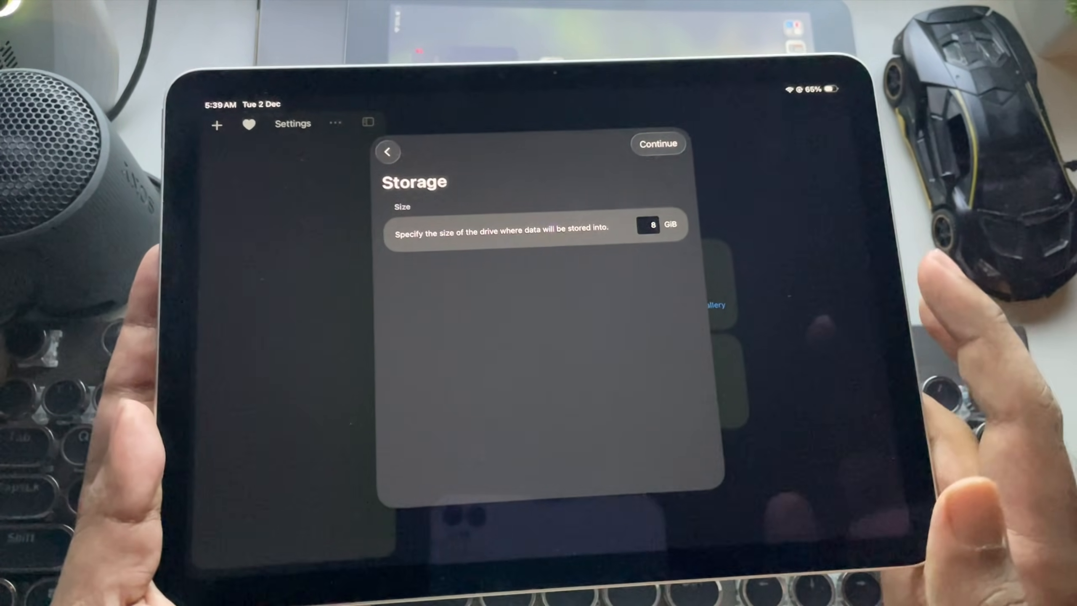
- Accept the 8 GiB drive and continue without a shared folder
click(658, 143)
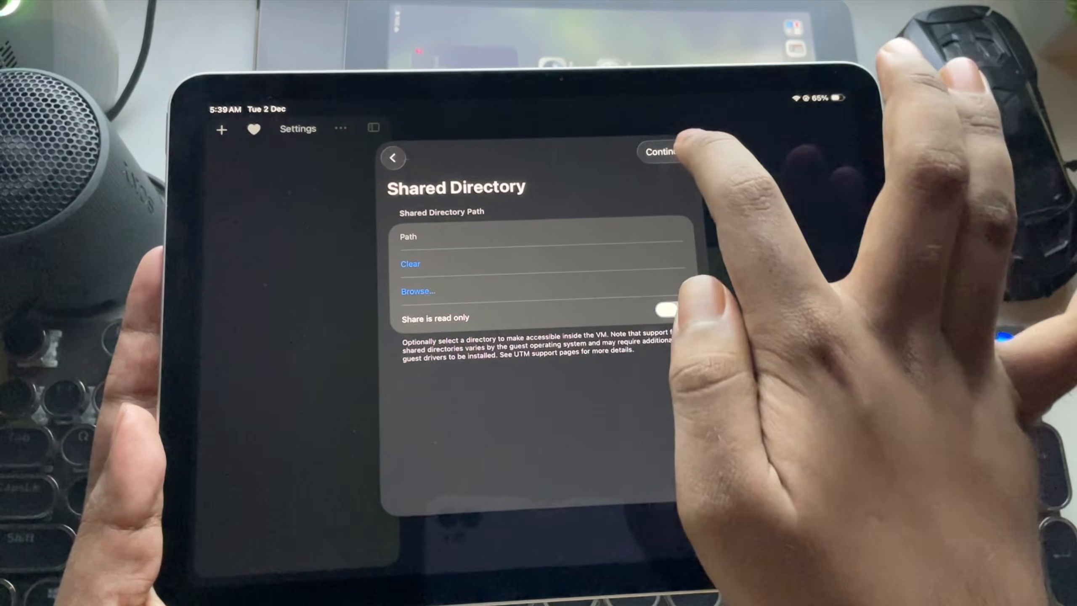
click(661, 154)
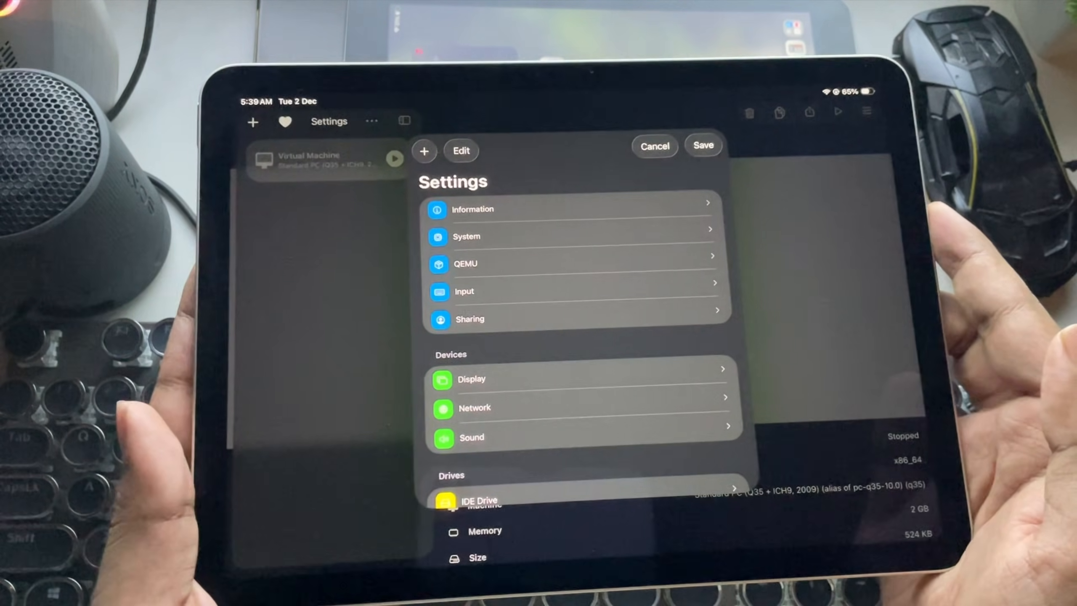
- Review the VM's System and QEMU settings
click(473, 209)
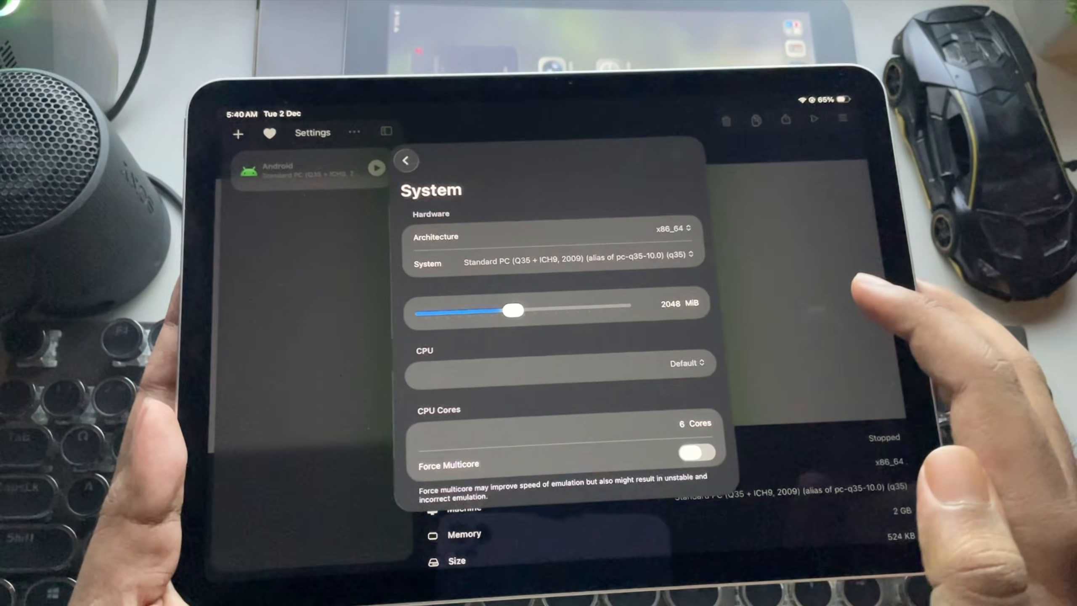
click(695, 452)
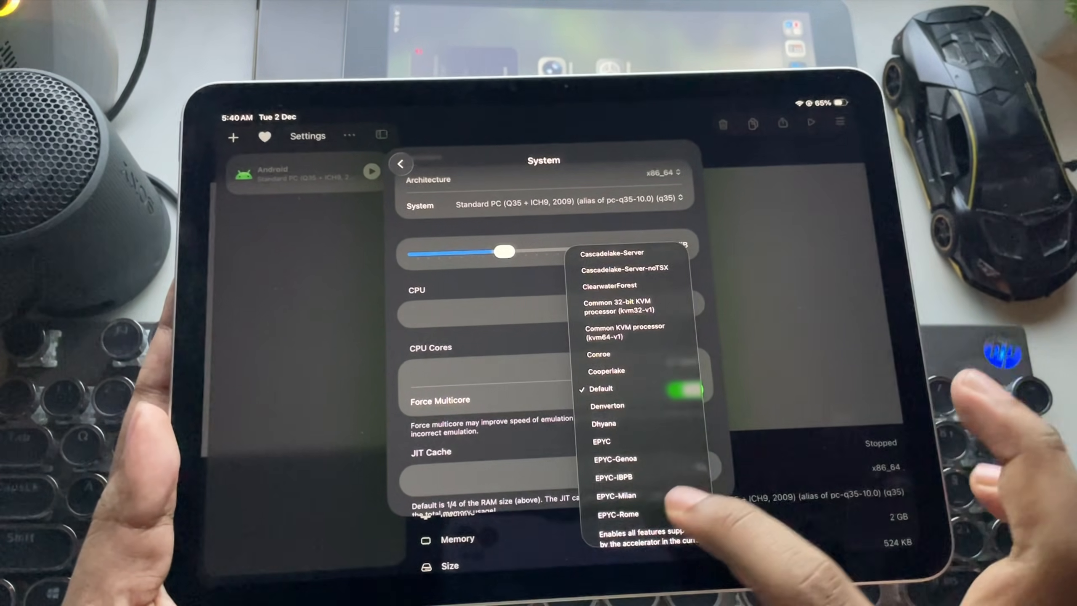
scroll(down, 3)
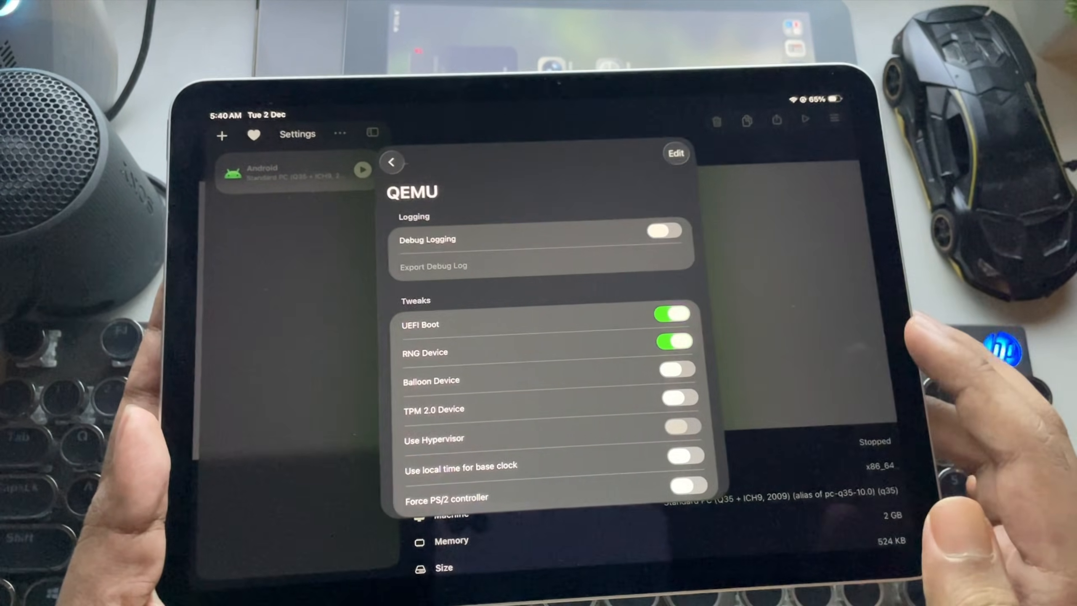
scroll(down, 3)
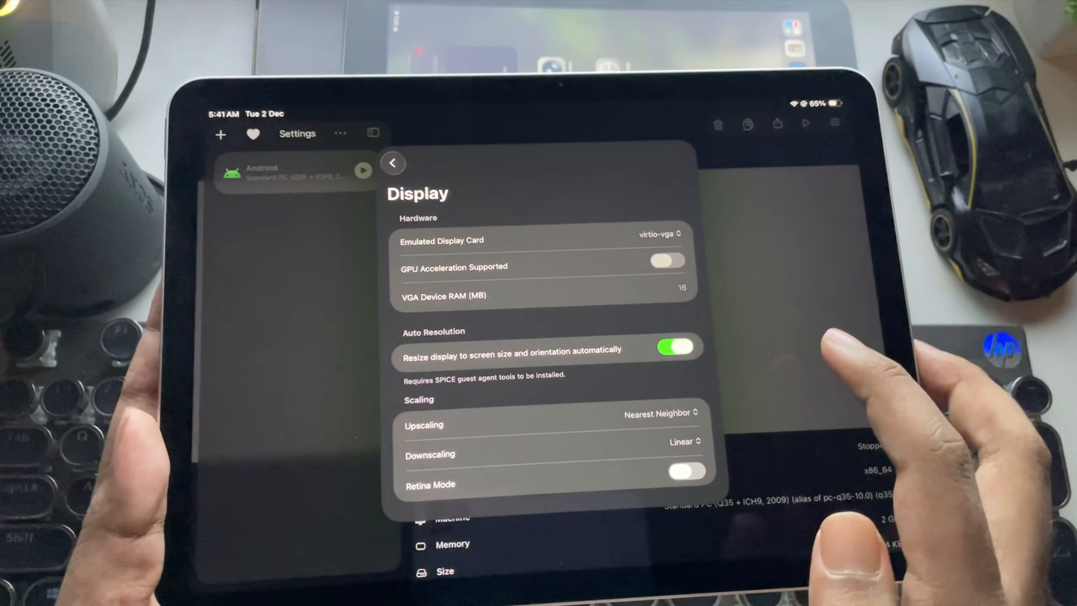
- Choose virtio-vga as the emulated display card and save the VM settings
click(655, 234)
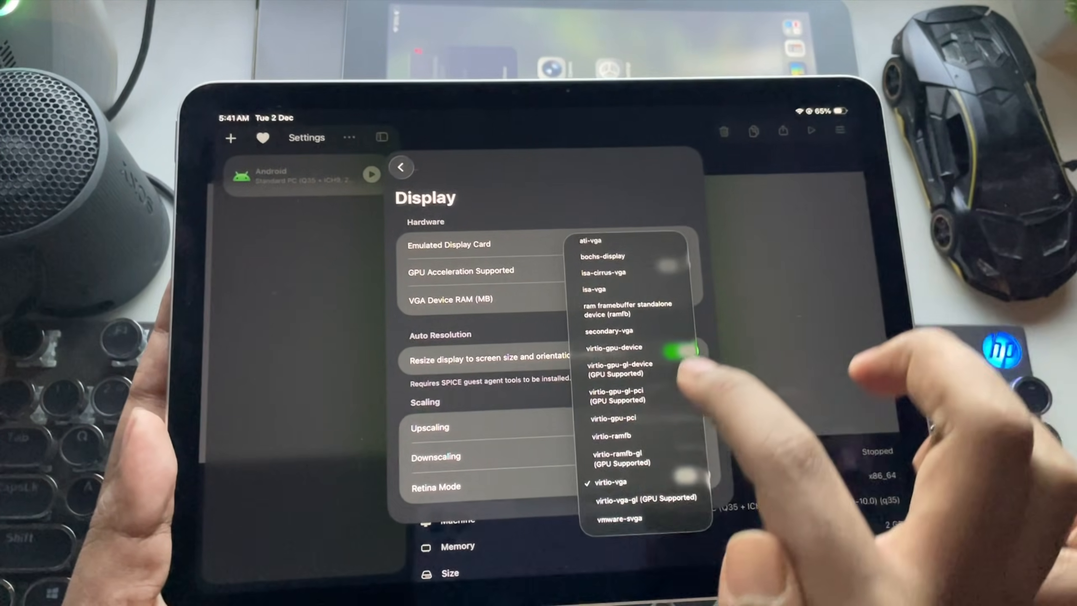
click(611, 482)
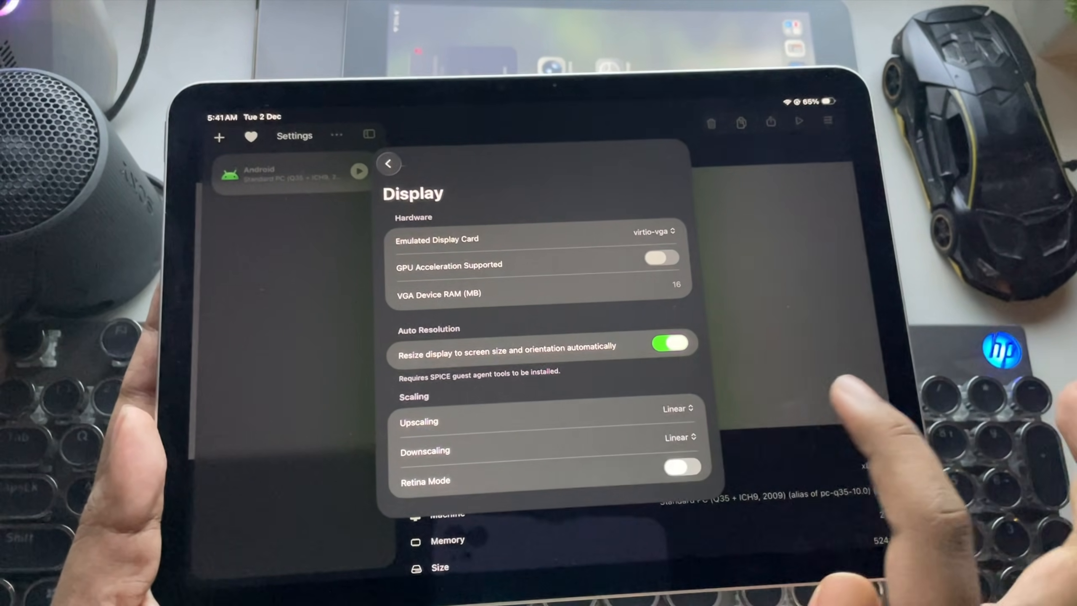
click(676, 463)
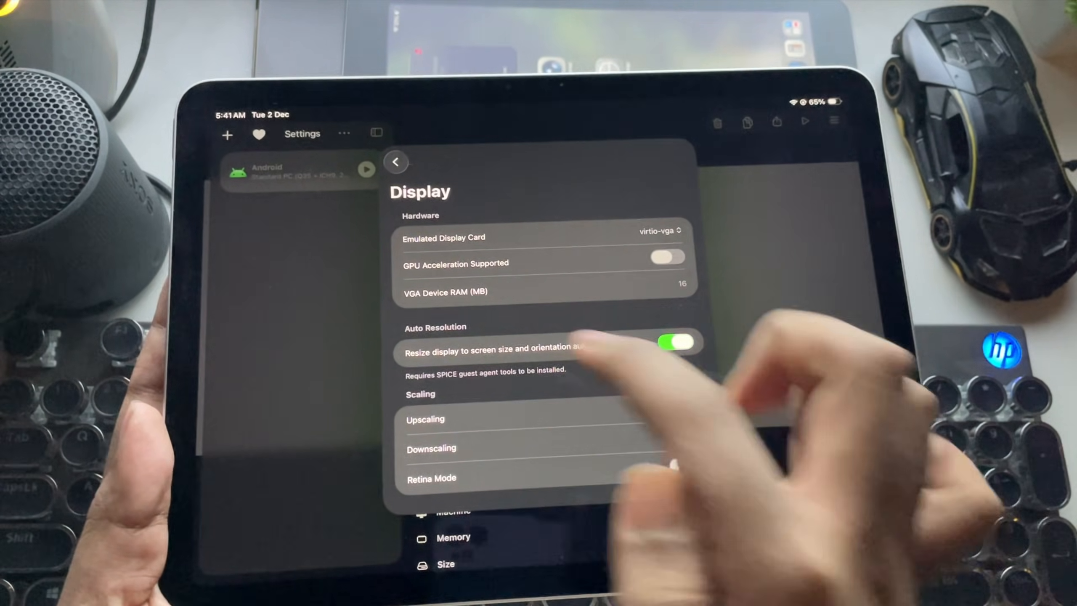
click(395, 162)
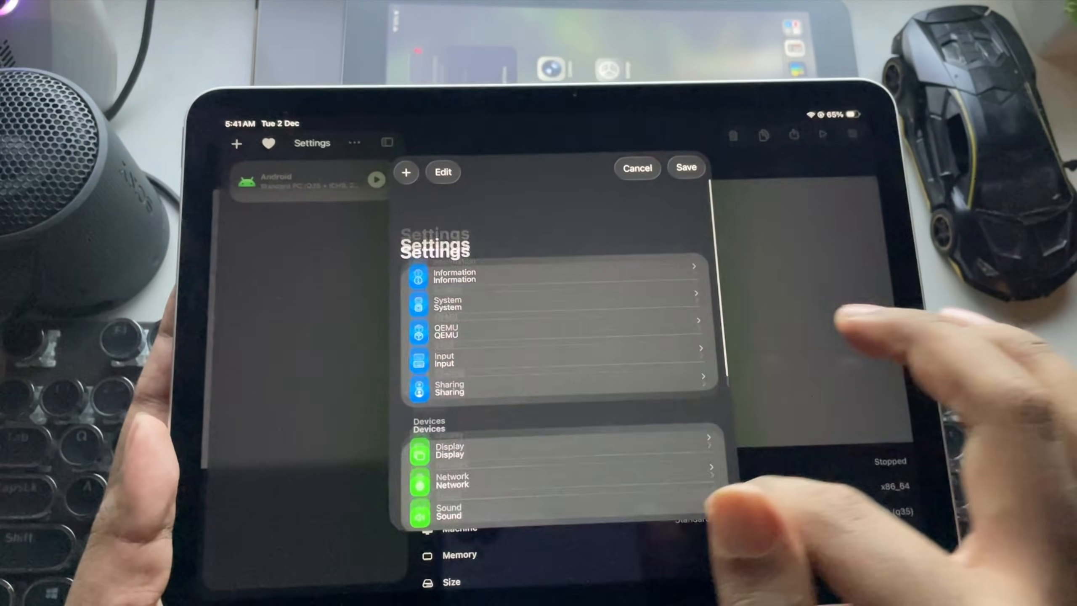
click(637, 168)
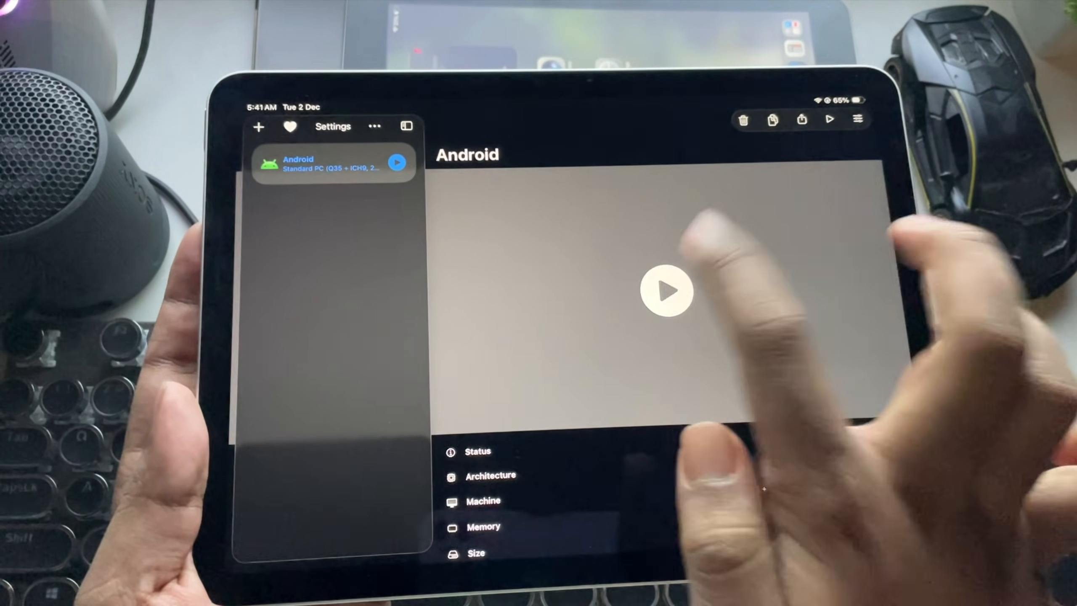
- Start the Android VM and select the Android-x86 9.0-r2 Installation boot entry
click(668, 292)
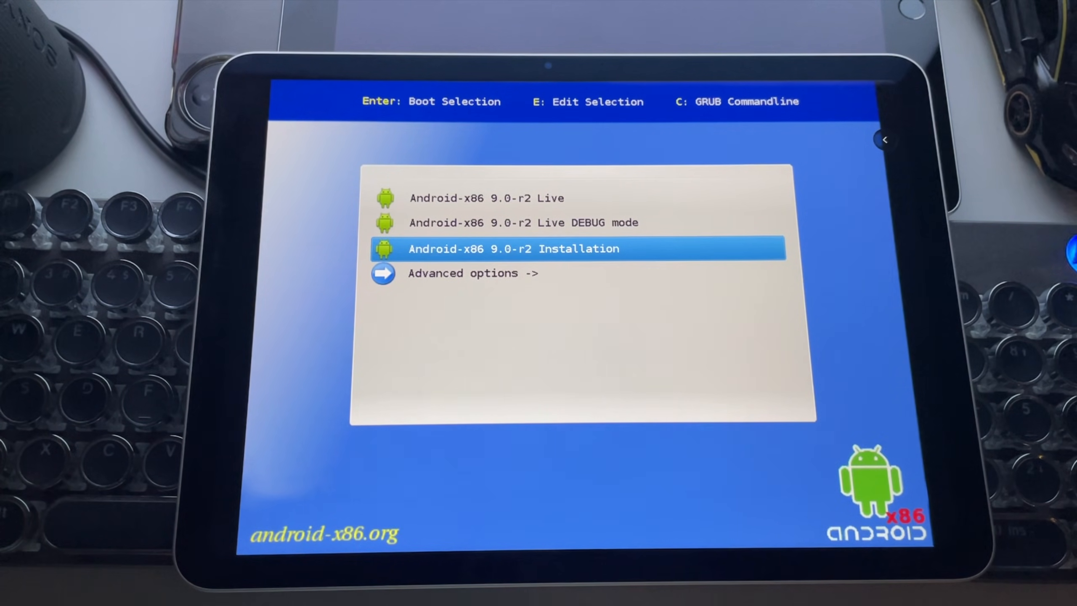
key(Down)
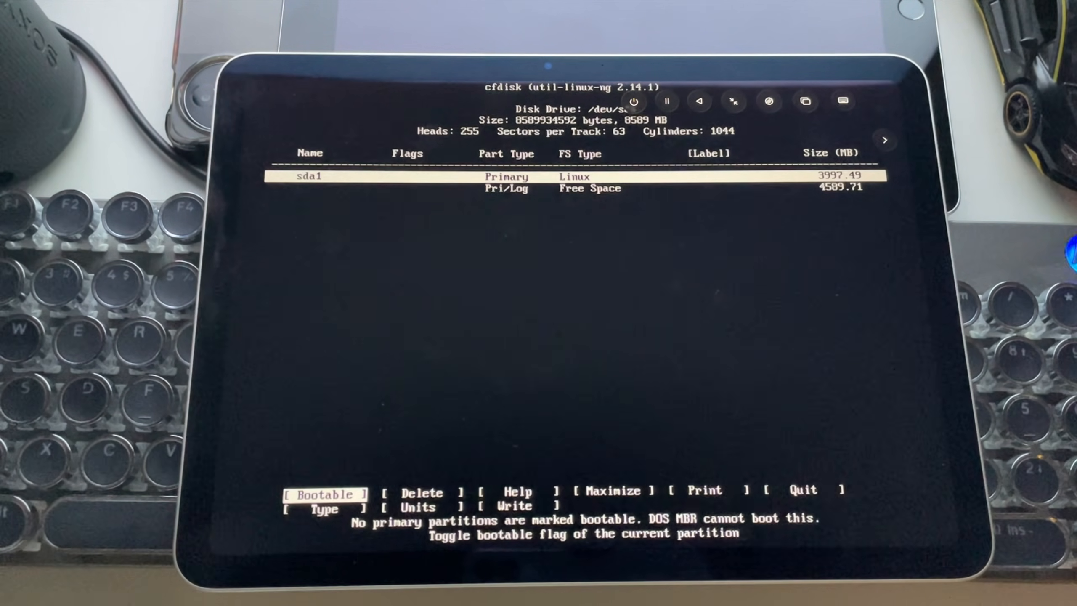
- Toggle the bootable flag on partition sda1 in cfdisk
click(323, 494)
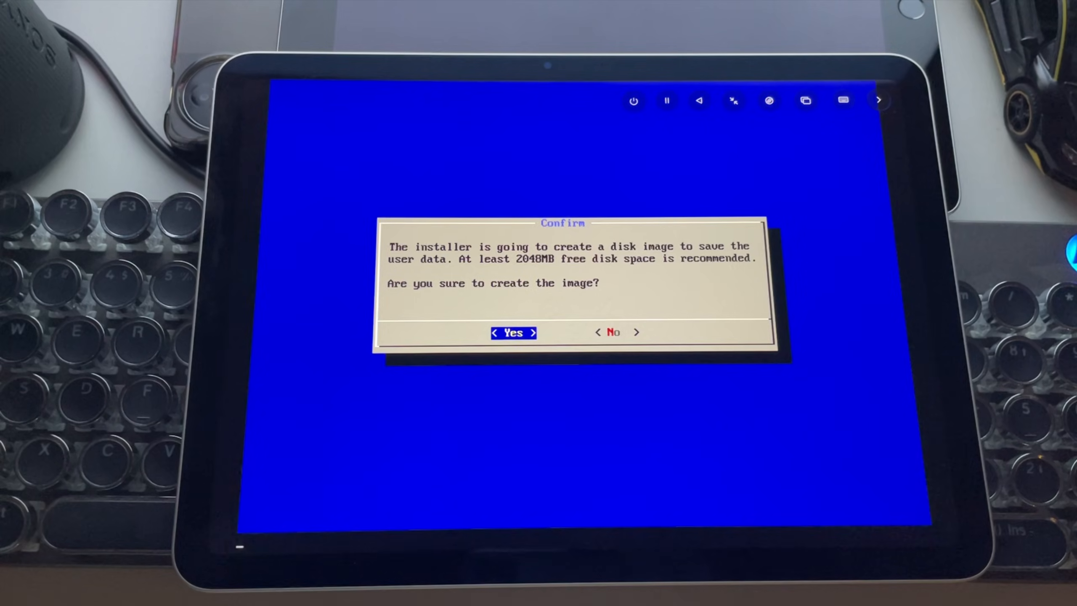
- Answer Yes to creating the user data disk image
click(513, 333)
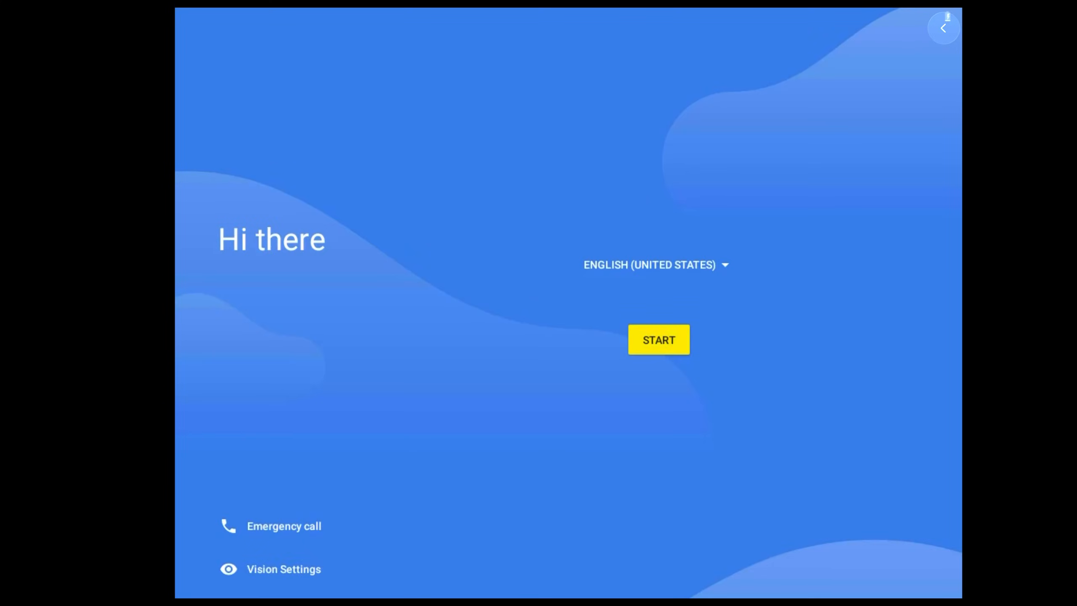
mouse_move(737, 227)
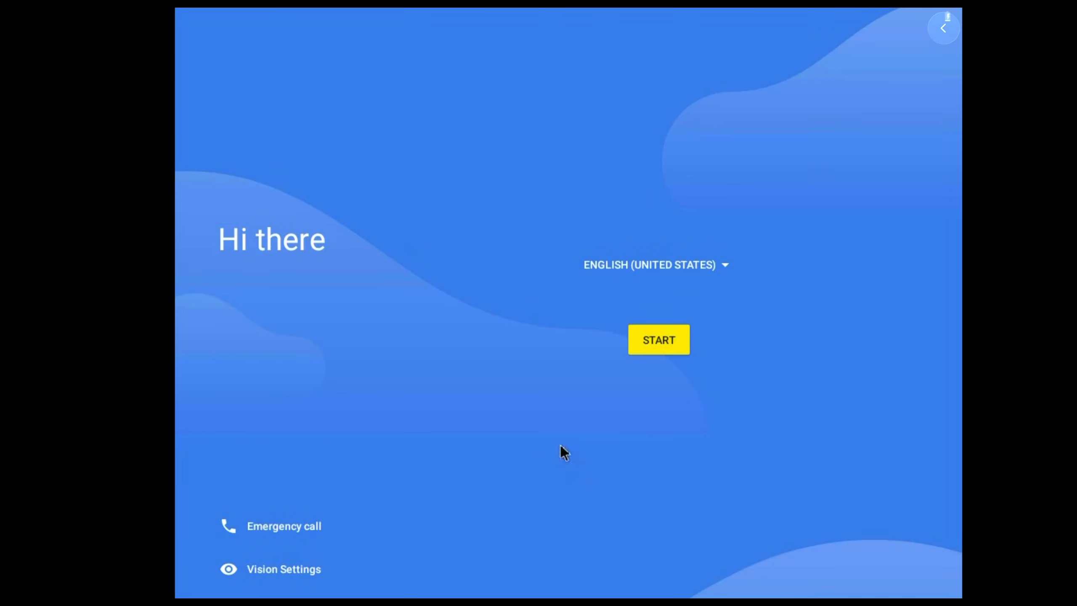
mouse_move(687, 386)
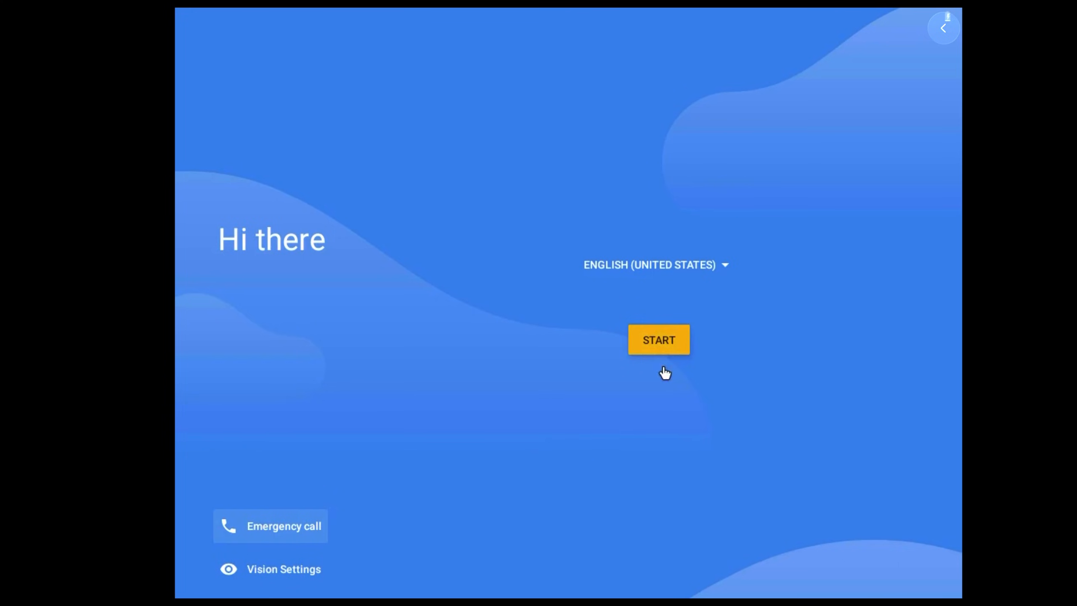
- Start Android setup, skip Wi-Fi, and accept the shown date and time
click(658, 340)
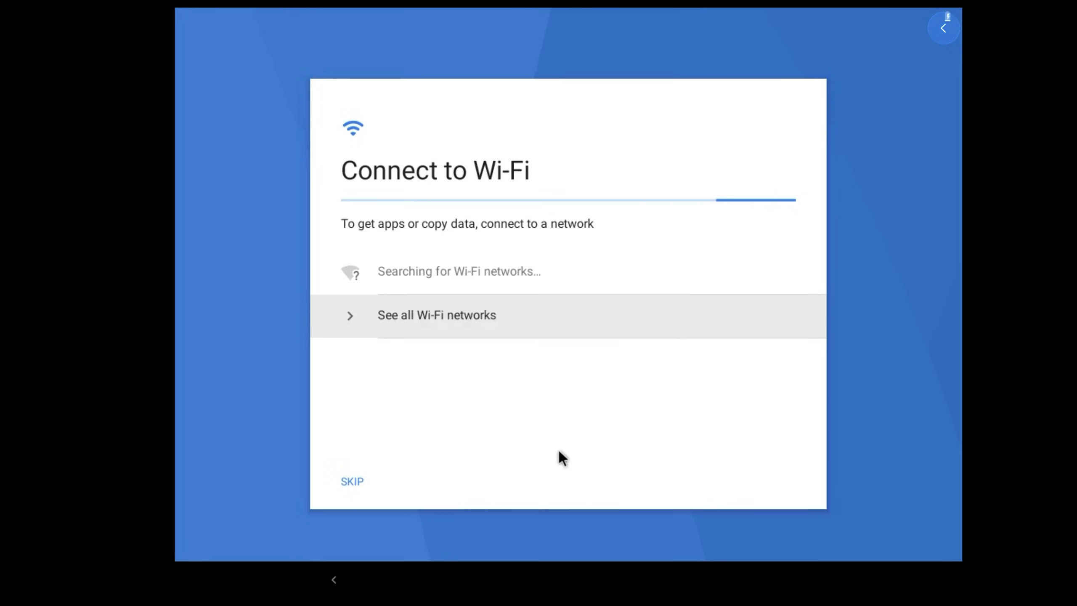
click(351, 481)
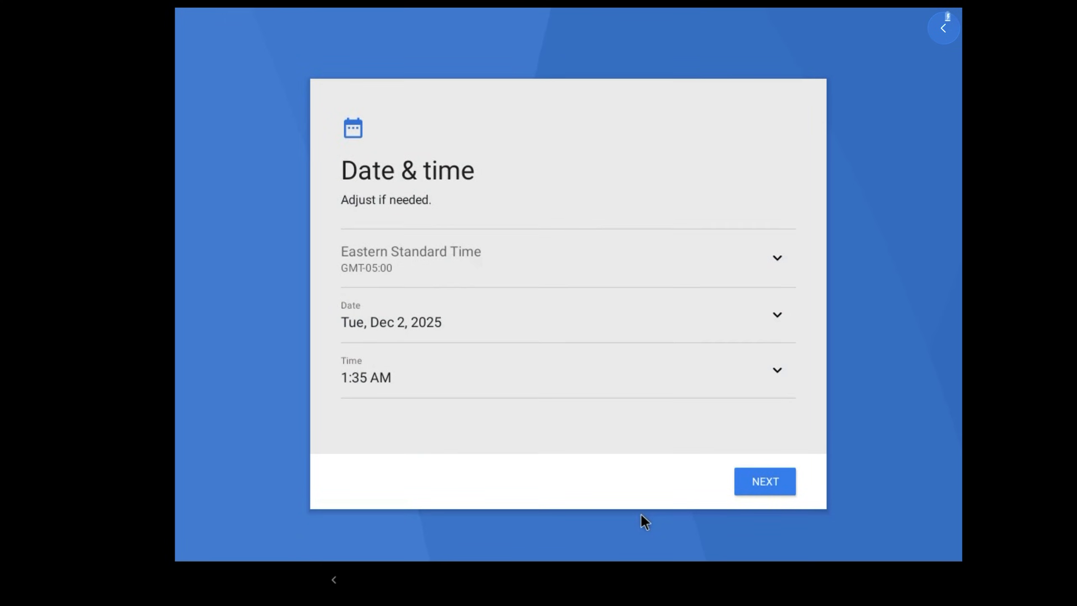
click(765, 481)
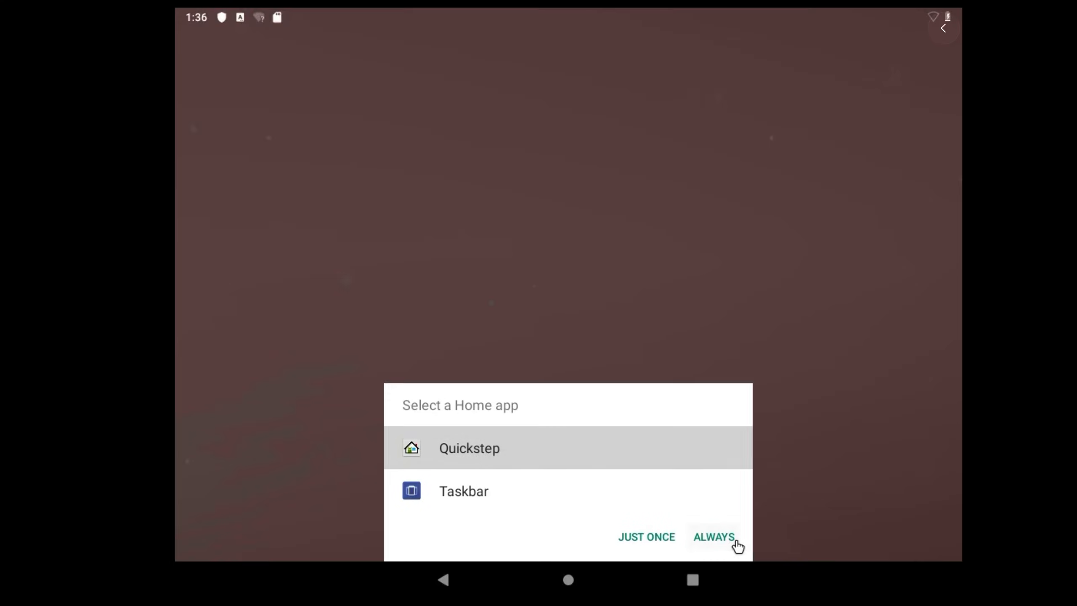
- Set Quickstep as the default Home app, return to the home screen, and clear all notifications
click(716, 537)
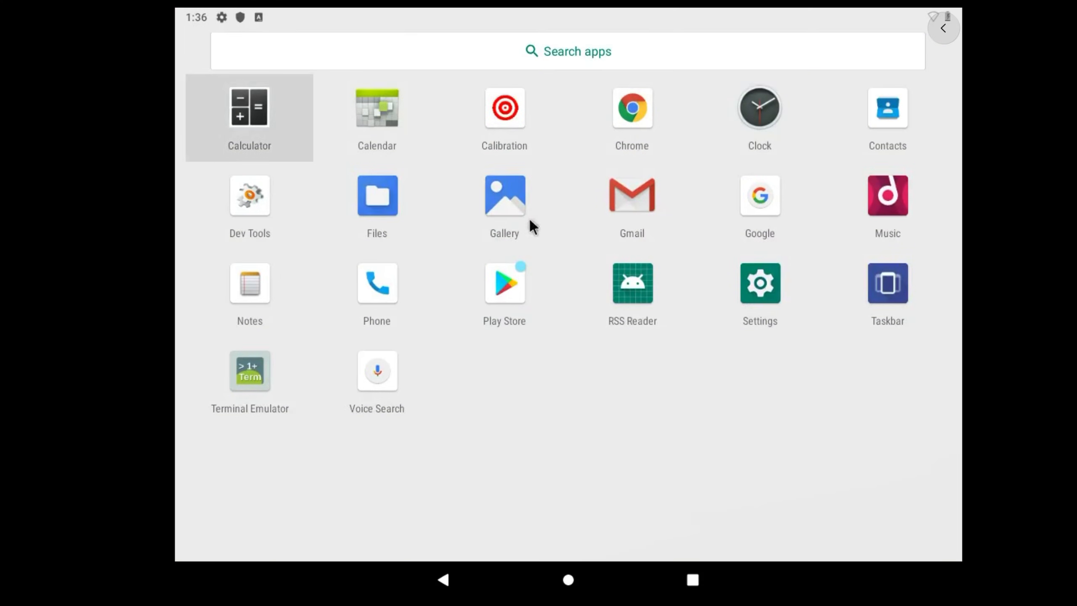
mouse_move(569, 323)
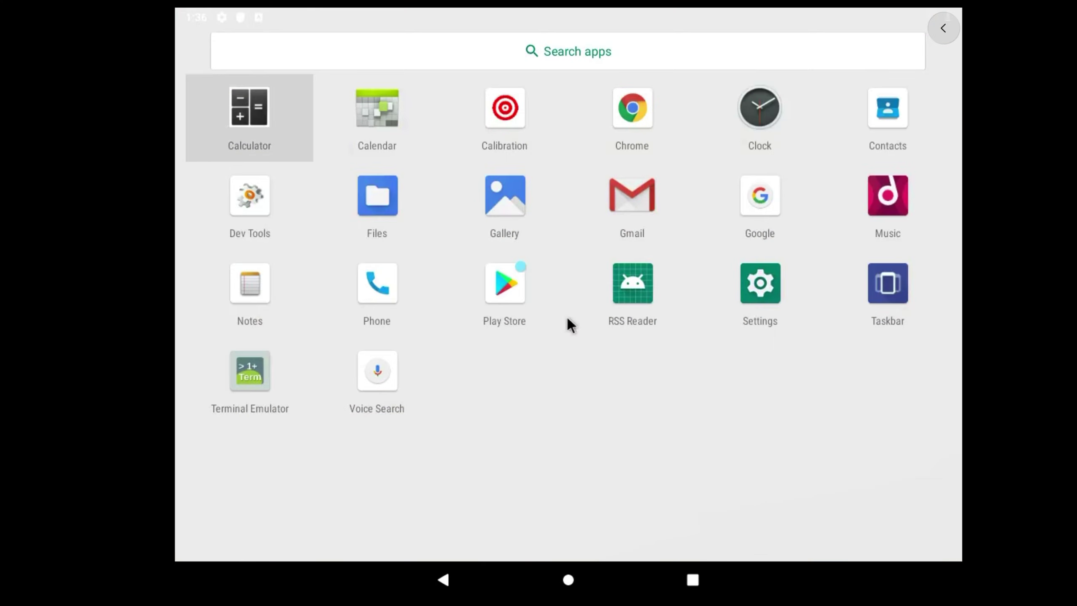
click(568, 580)
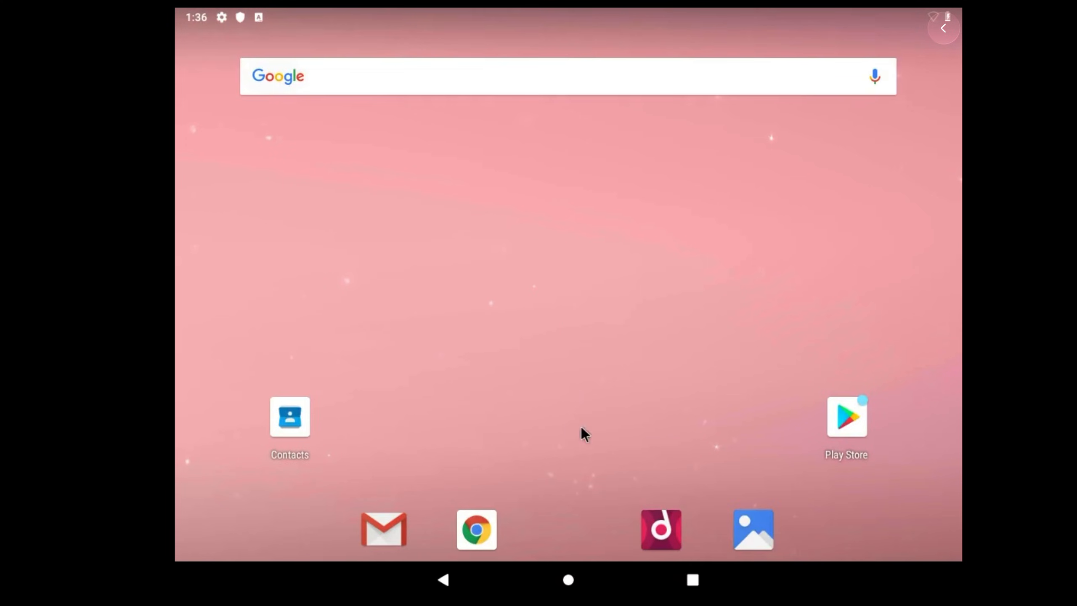
drag(535, 14, 536, 275)
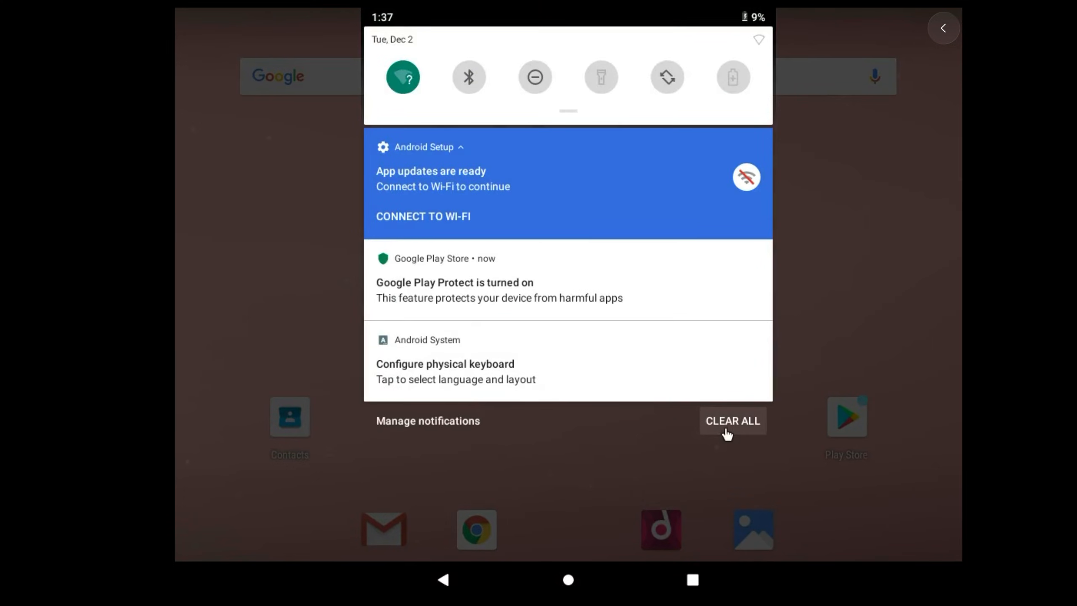
mouse_move(735, 427)
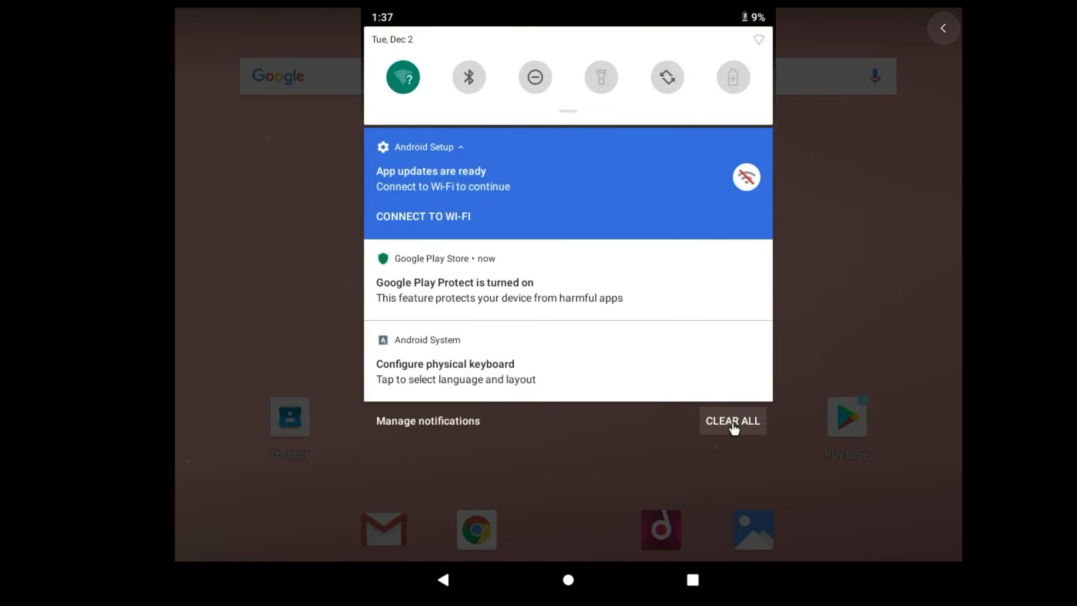
click(733, 420)
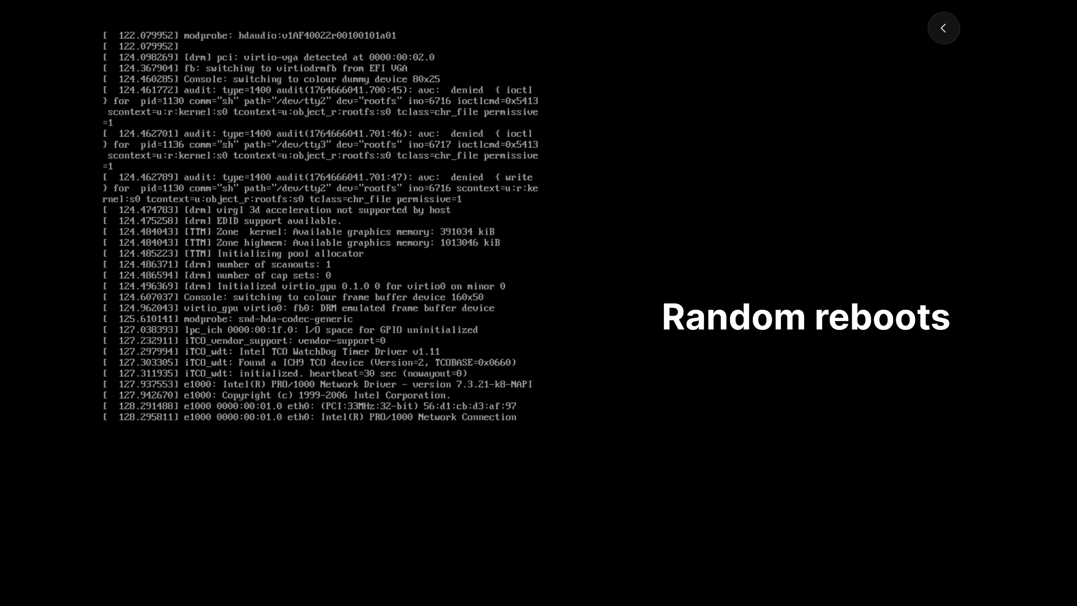
- Scroll down through the kernel boot log as the Android VM reboots
scroll(down, 3)
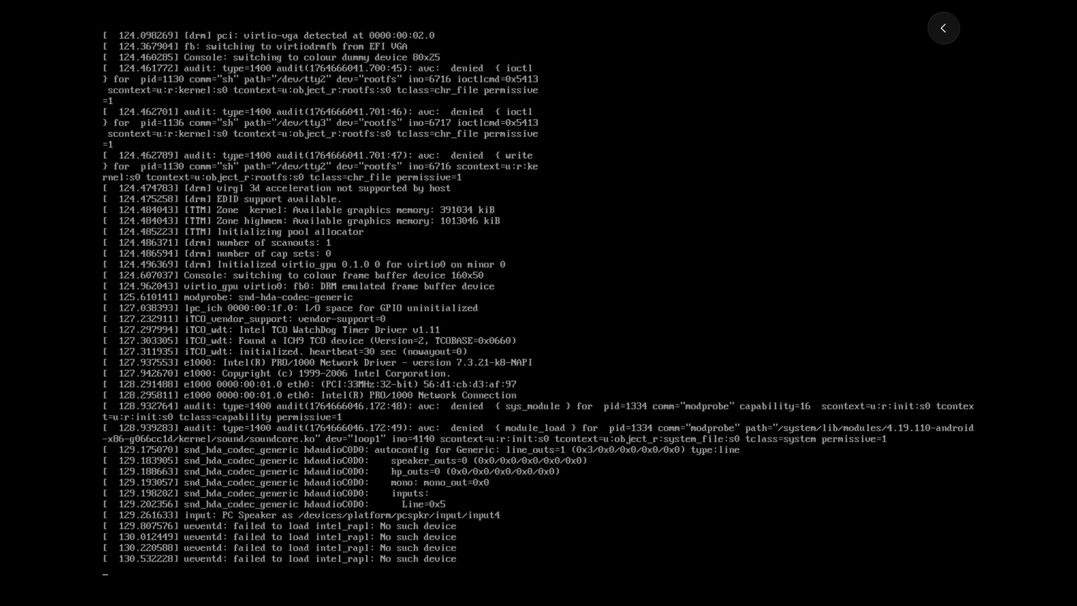
scroll(down, 3)
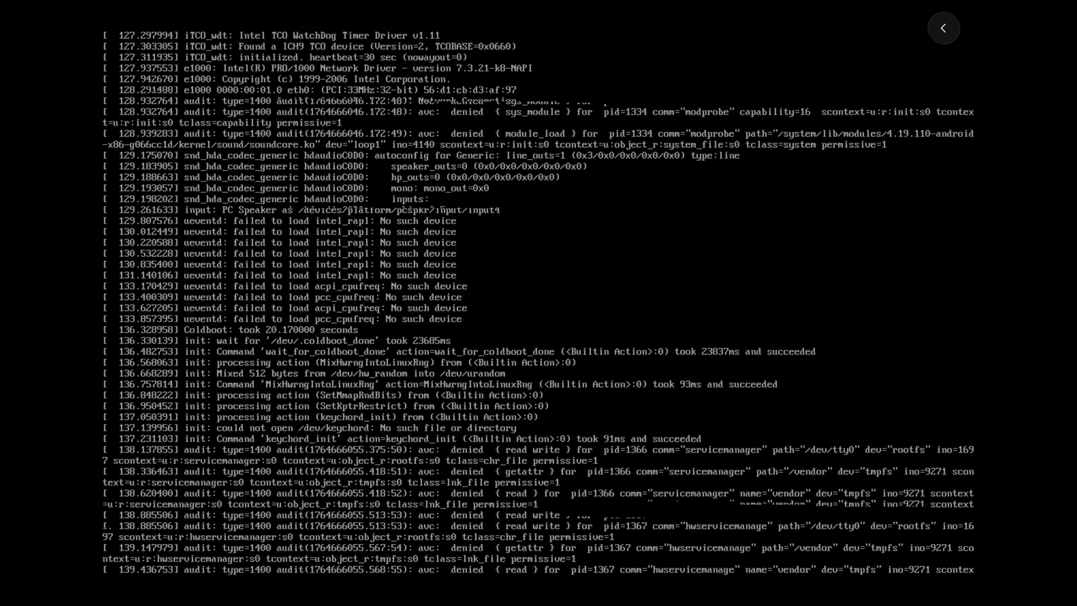
scroll(down, 3)
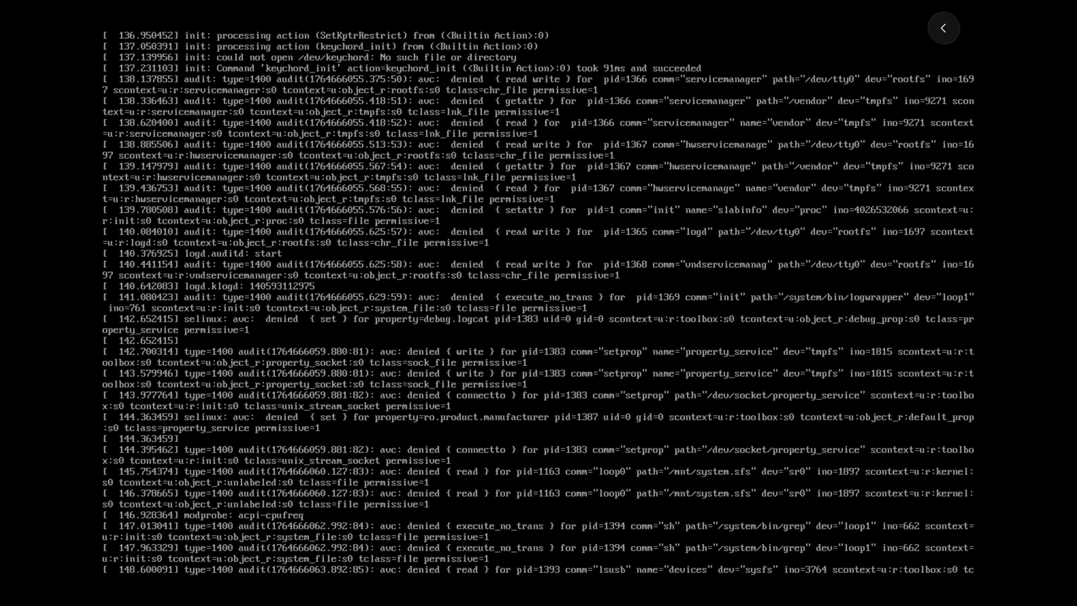
scroll(down, 3)
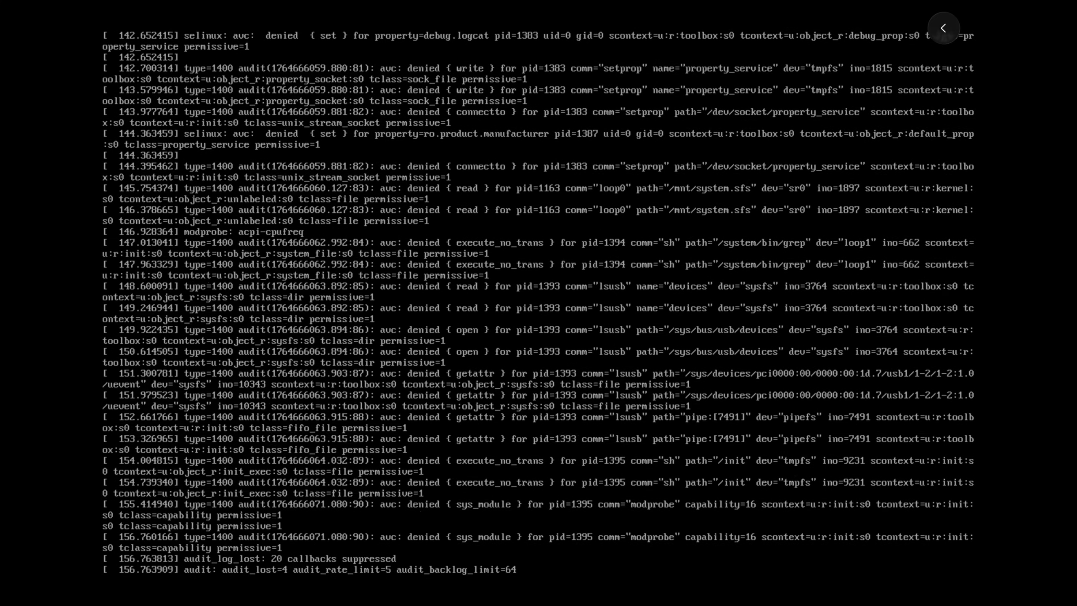
scroll(down, 3)
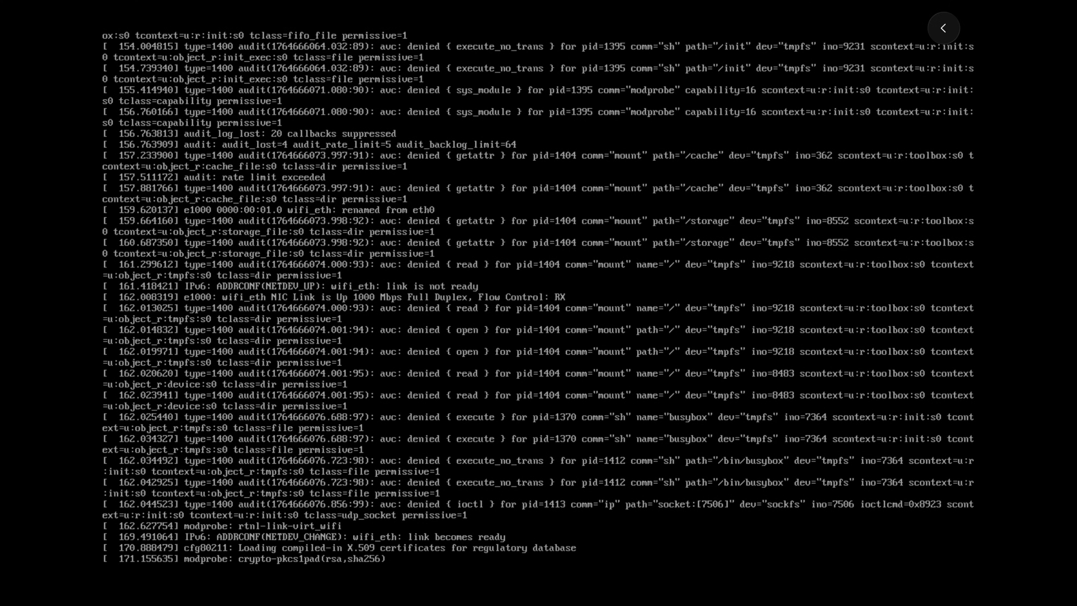
scroll(down, 3)
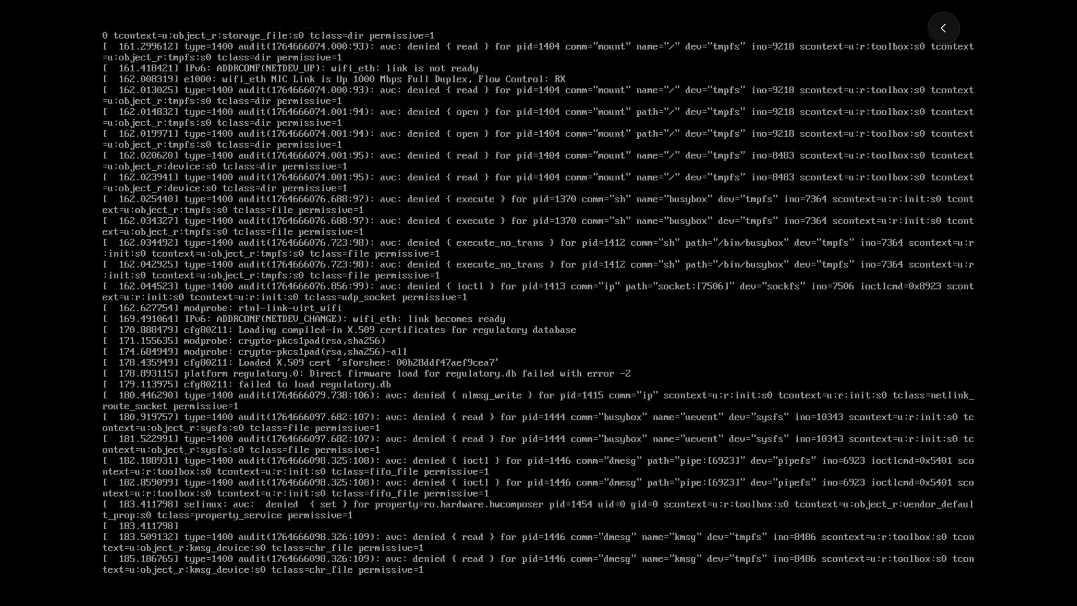